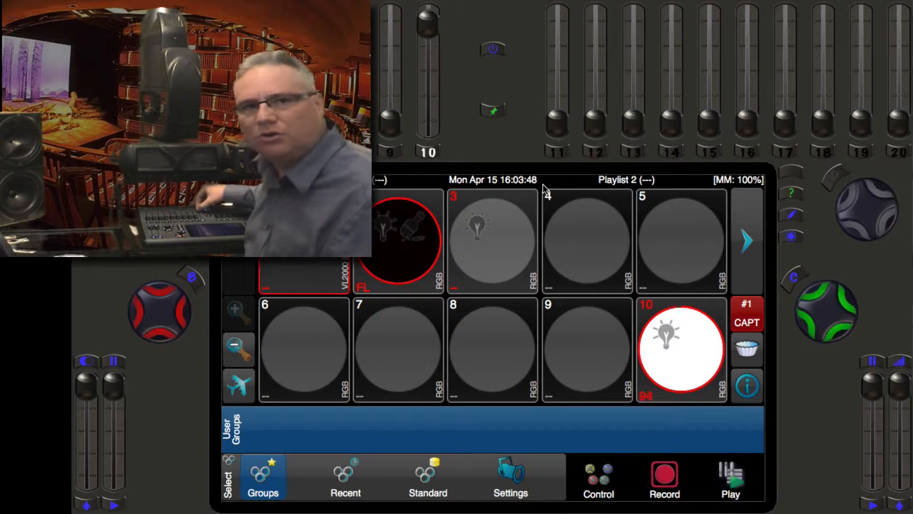
# - Select the moving light's fixture group so its pan/tilt parameters become controllable
pyautogui.click(681, 348)
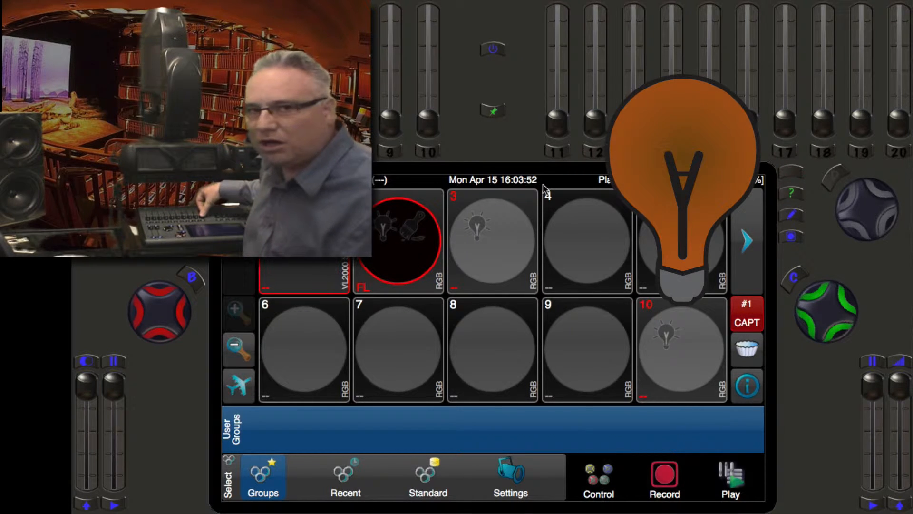
pyautogui.click(675, 350)
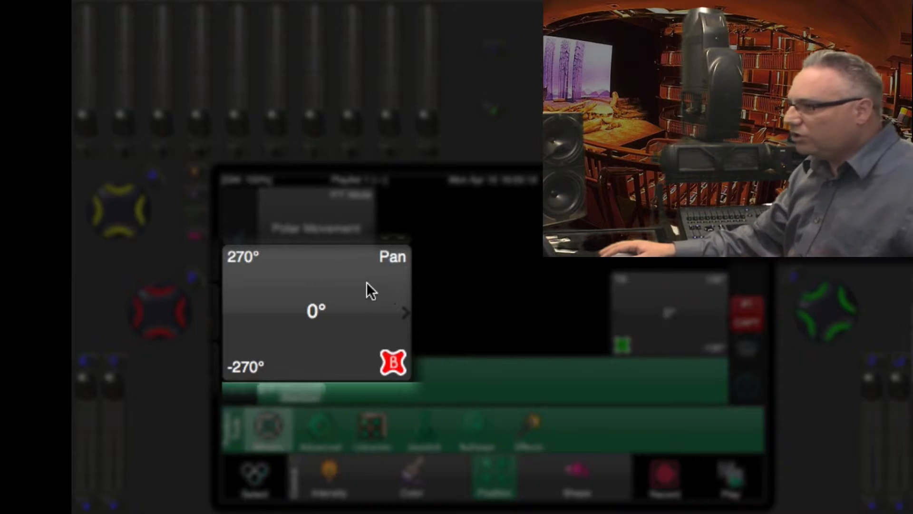
pyautogui.moveTo(320, 334)
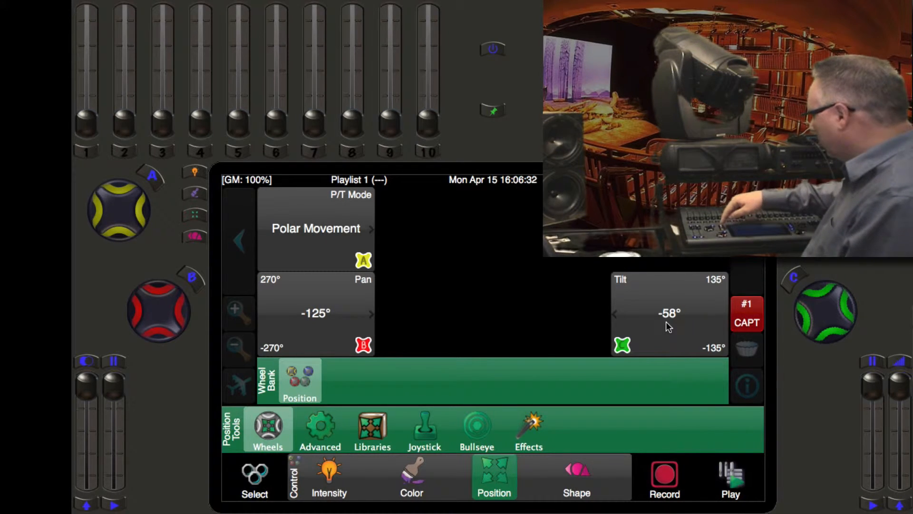
# - Show the Shape lens encoders: iris 0%, edge 50%, zoom 20°
pyautogui.click(577, 477)
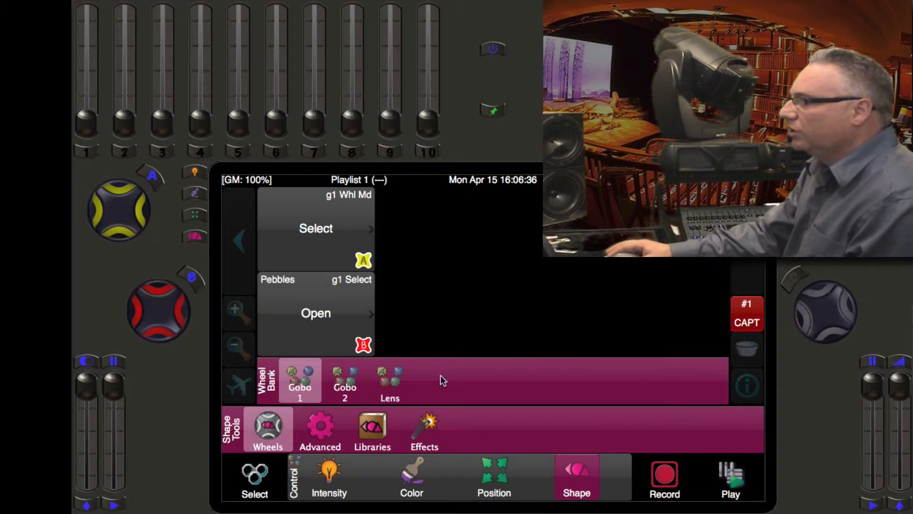
pyautogui.click(390, 380)
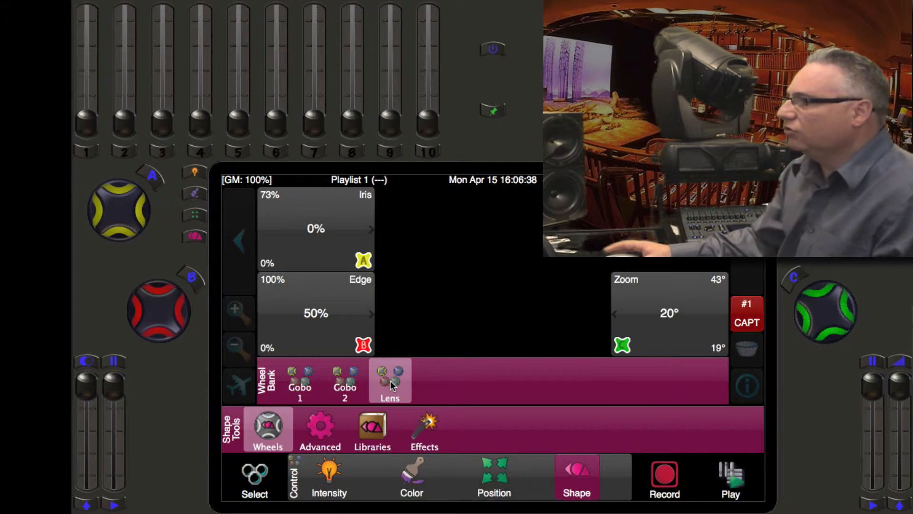
pyautogui.moveTo(670, 373)
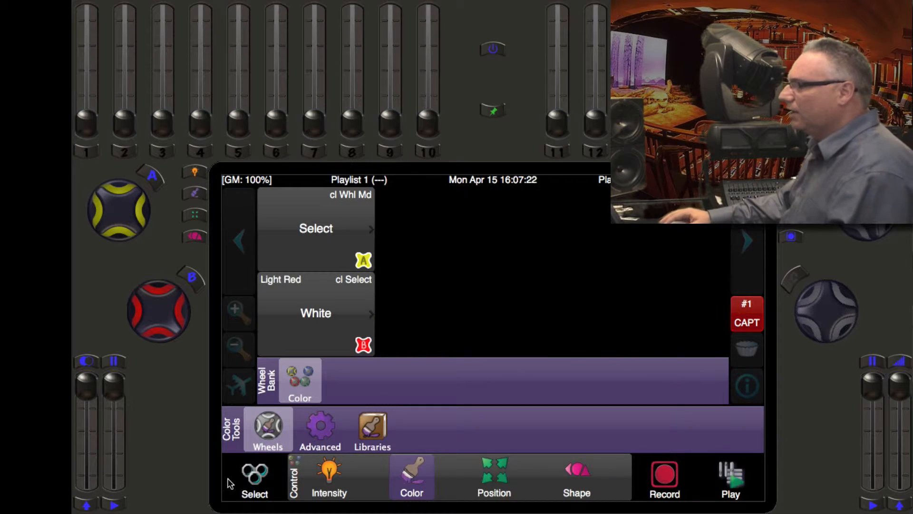
# - Return to fixture selection to choose the CMY colour-mixing light
pyautogui.click(253, 478)
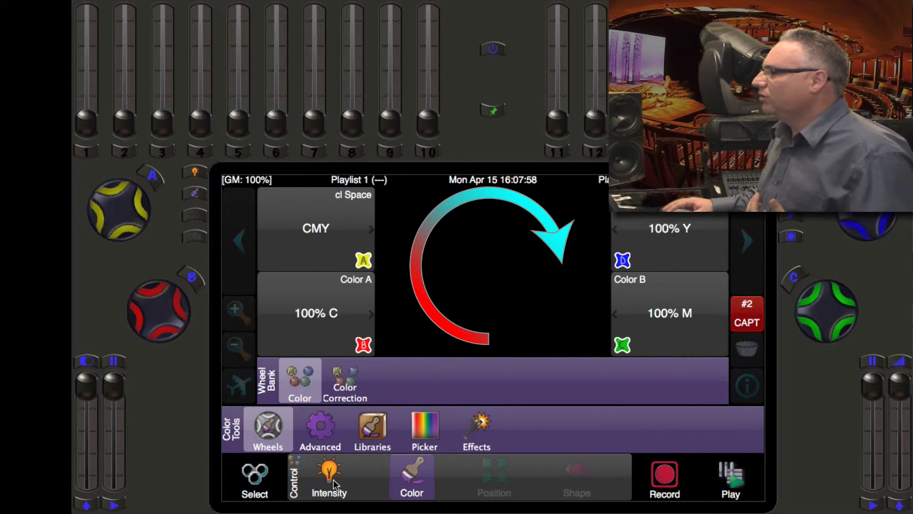
# - Bring up the IRGB faders and raise the red component of the mix
pyautogui.click(329, 478)
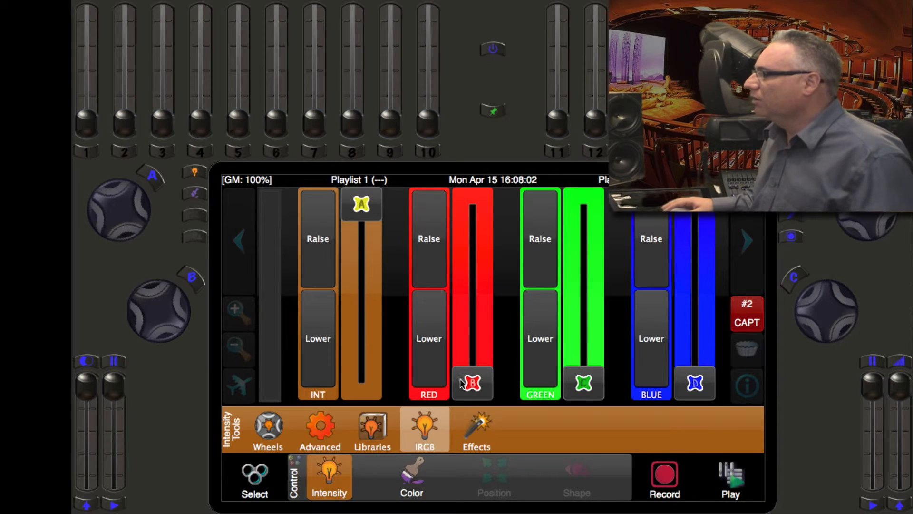
pyautogui.click(429, 238)
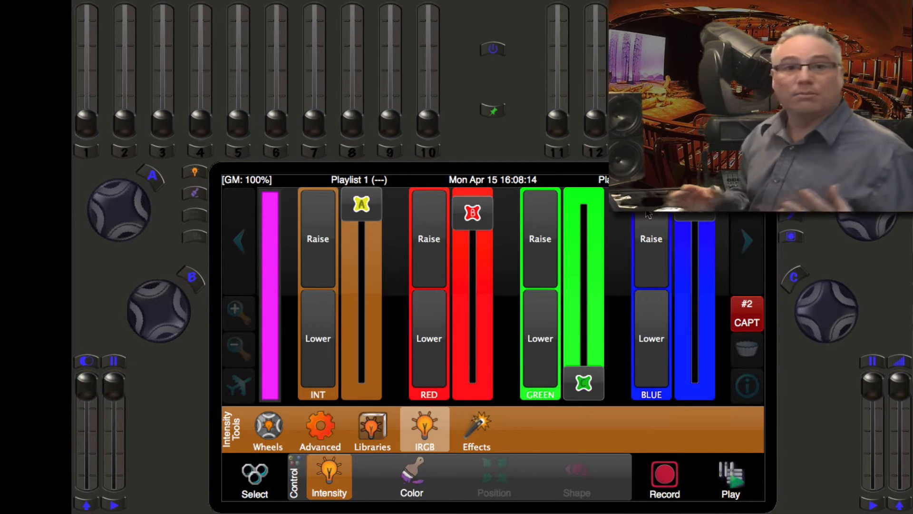
pyautogui.moveTo(393, 286)
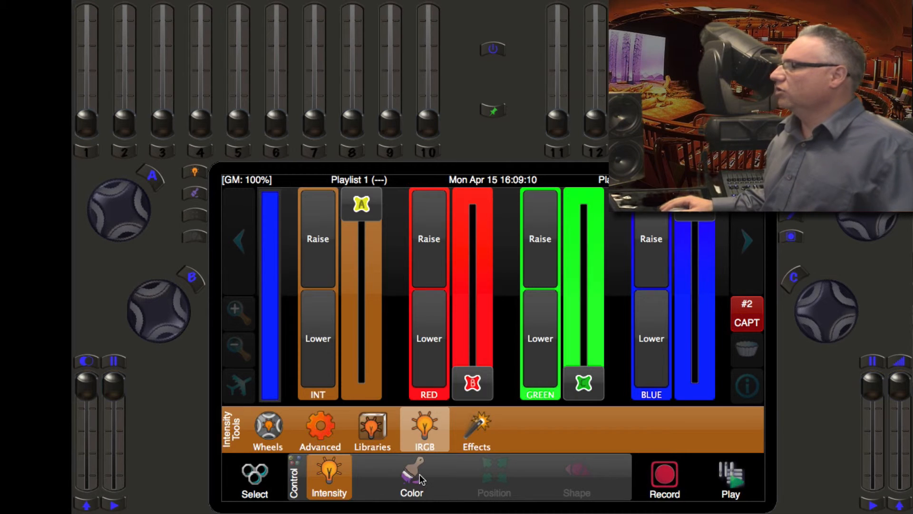
# - Show the Color Wheels colour-correction encoders reading 6000K
pyautogui.click(411, 477)
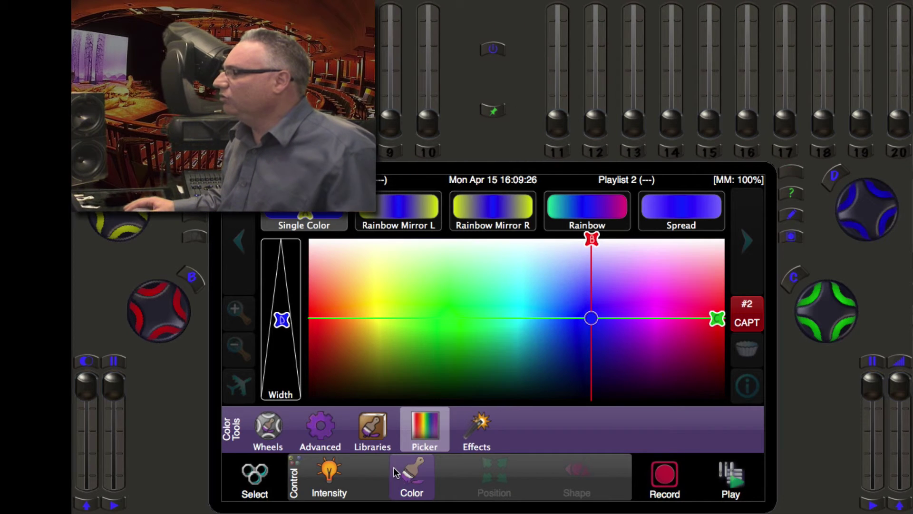
pyautogui.click(268, 429)
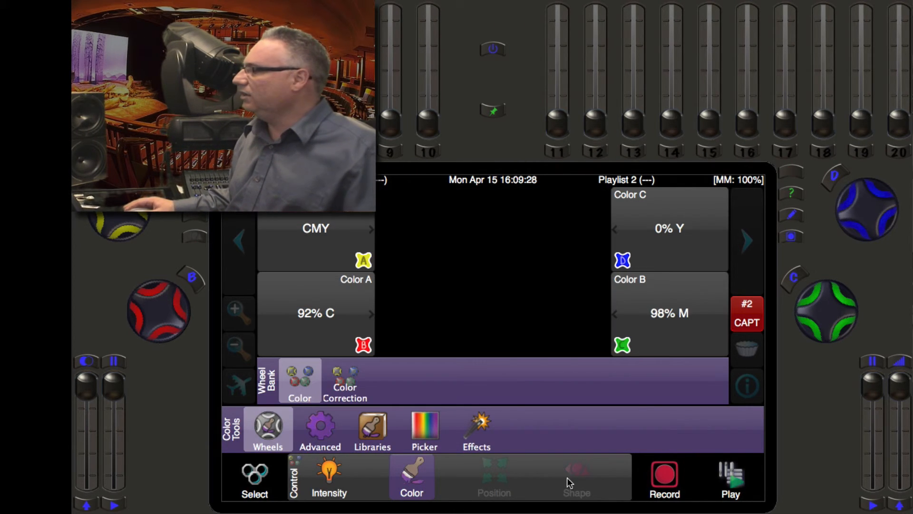
pyautogui.click(344, 381)
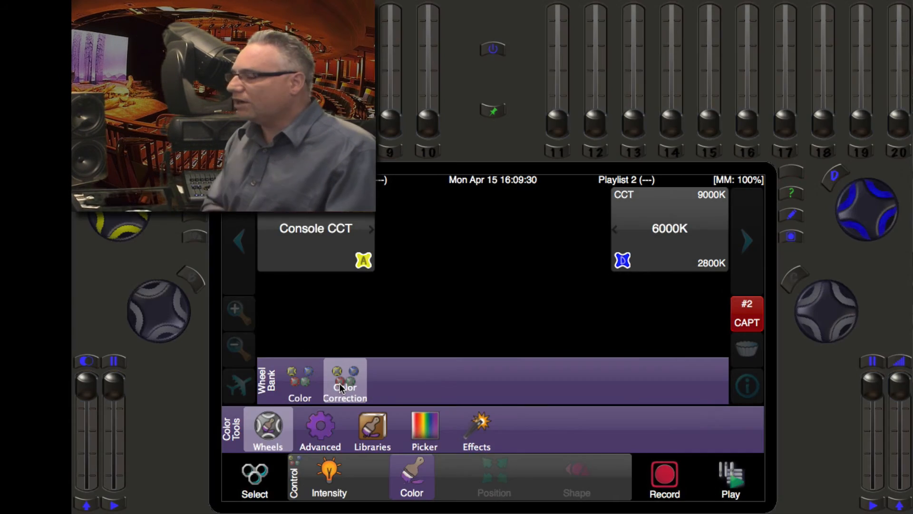